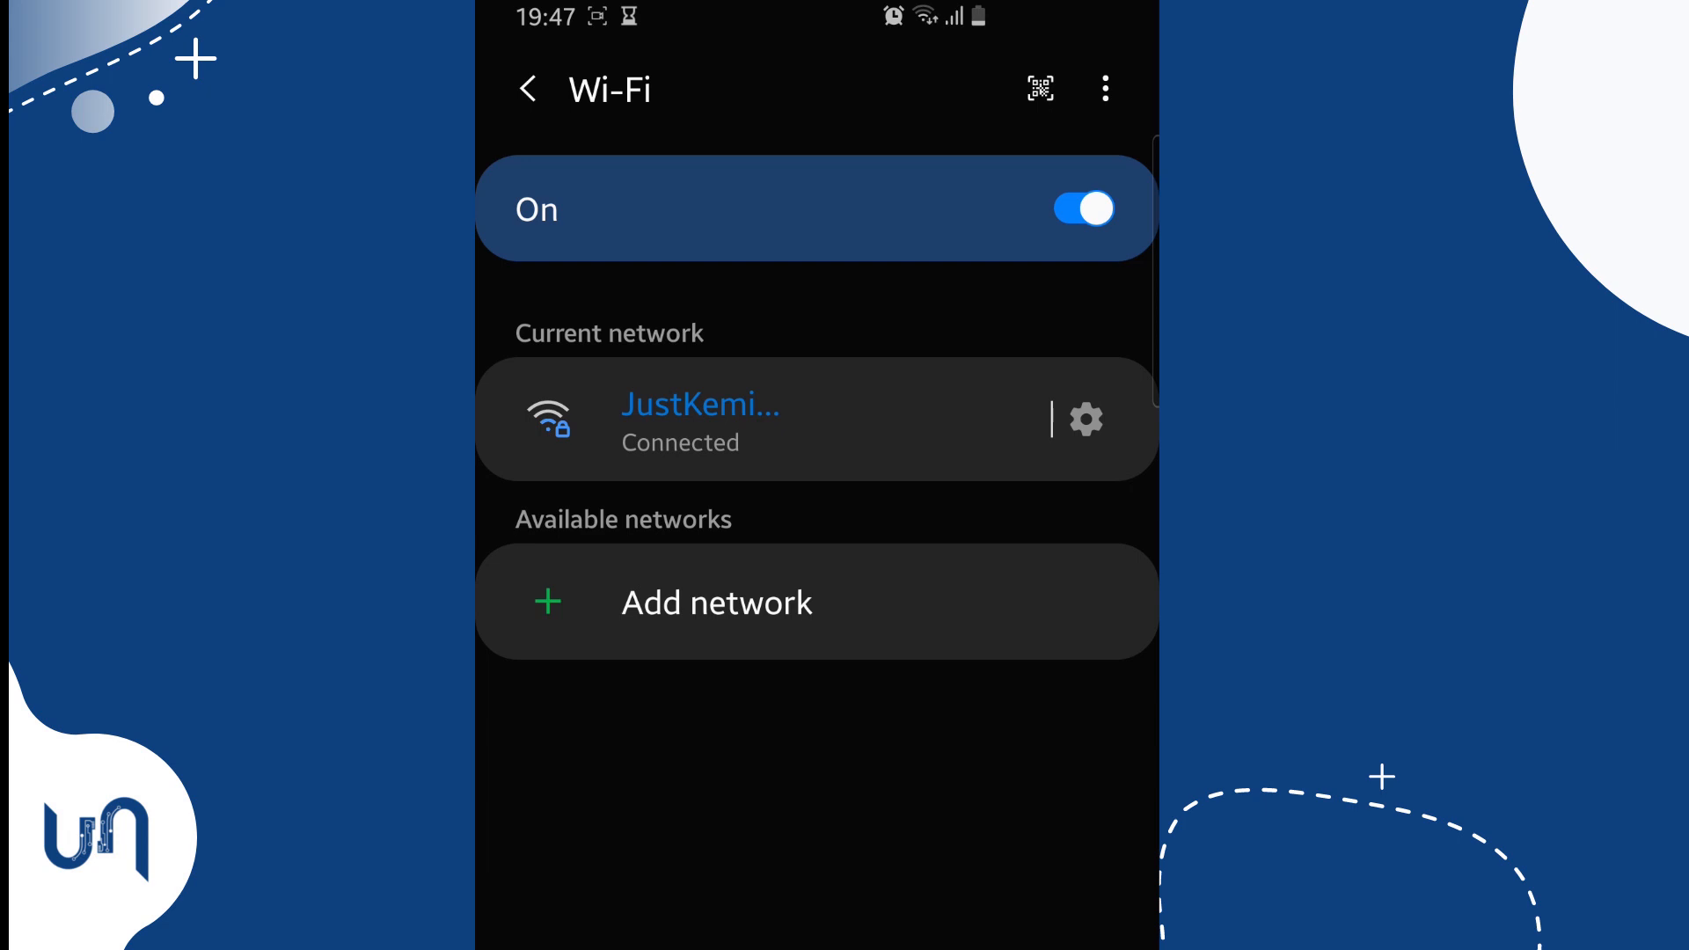
# Add a new Wi-Fi network manually and name it 'Tech Unmasked'
pyautogui.click(718, 602)
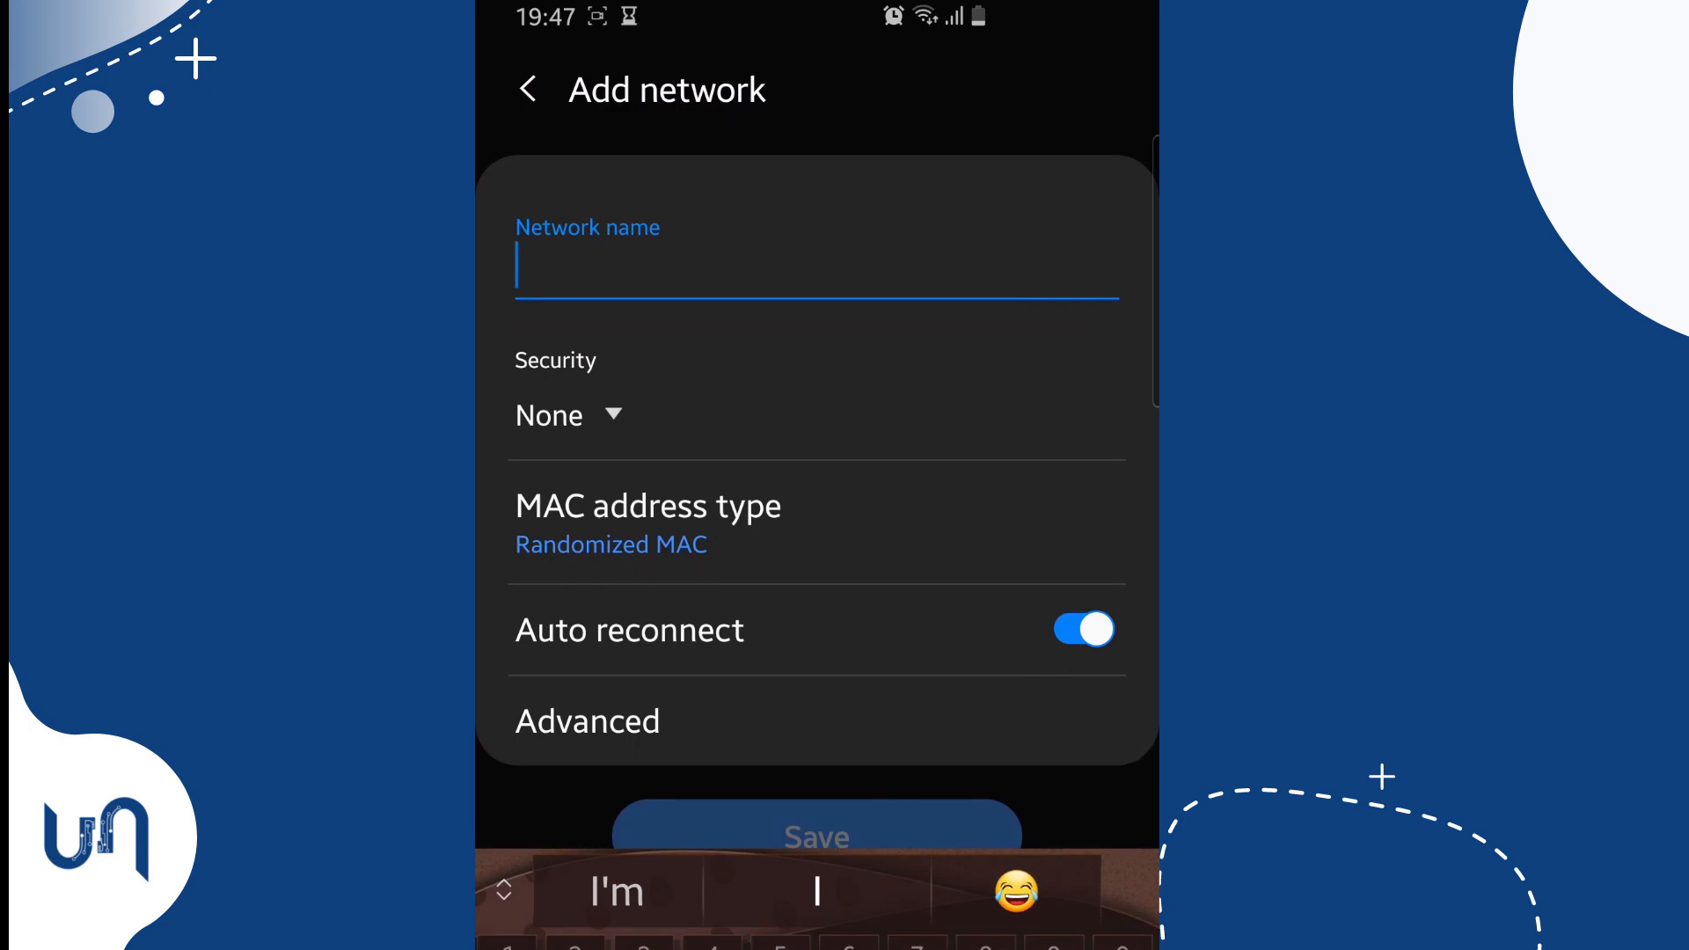
pyautogui.write('Tech Unmasked')
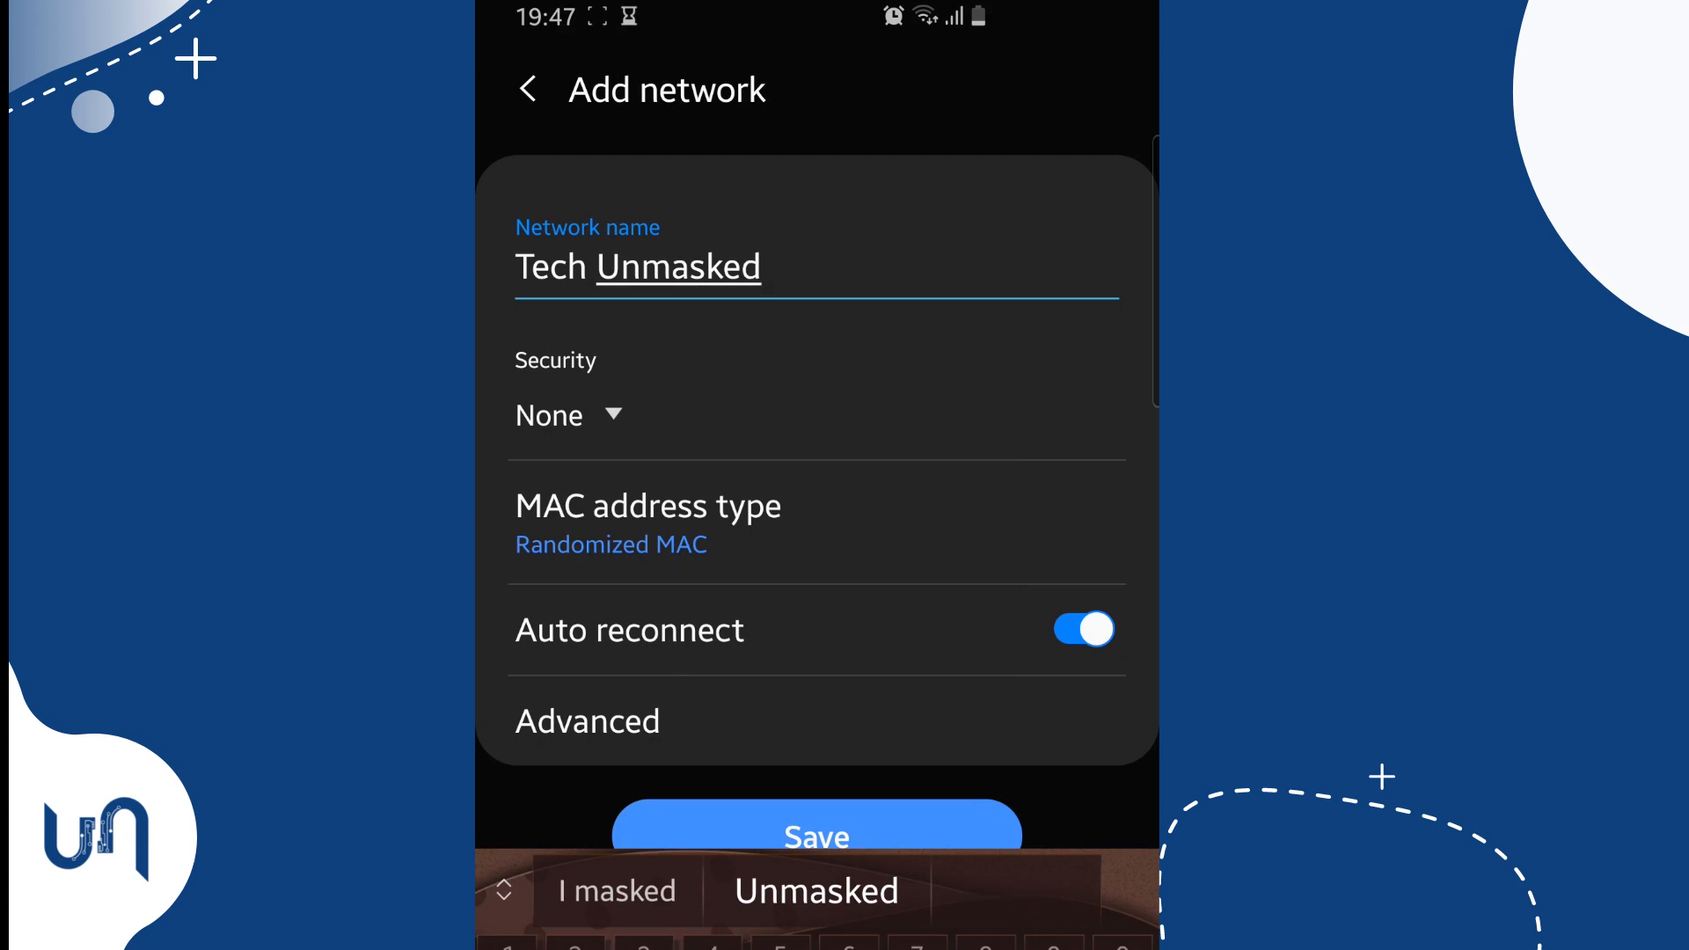
# Secure 'Tech Unmasked' with WPA/WPA2-Personal and a password, then save and connect
pyautogui.click(563, 416)
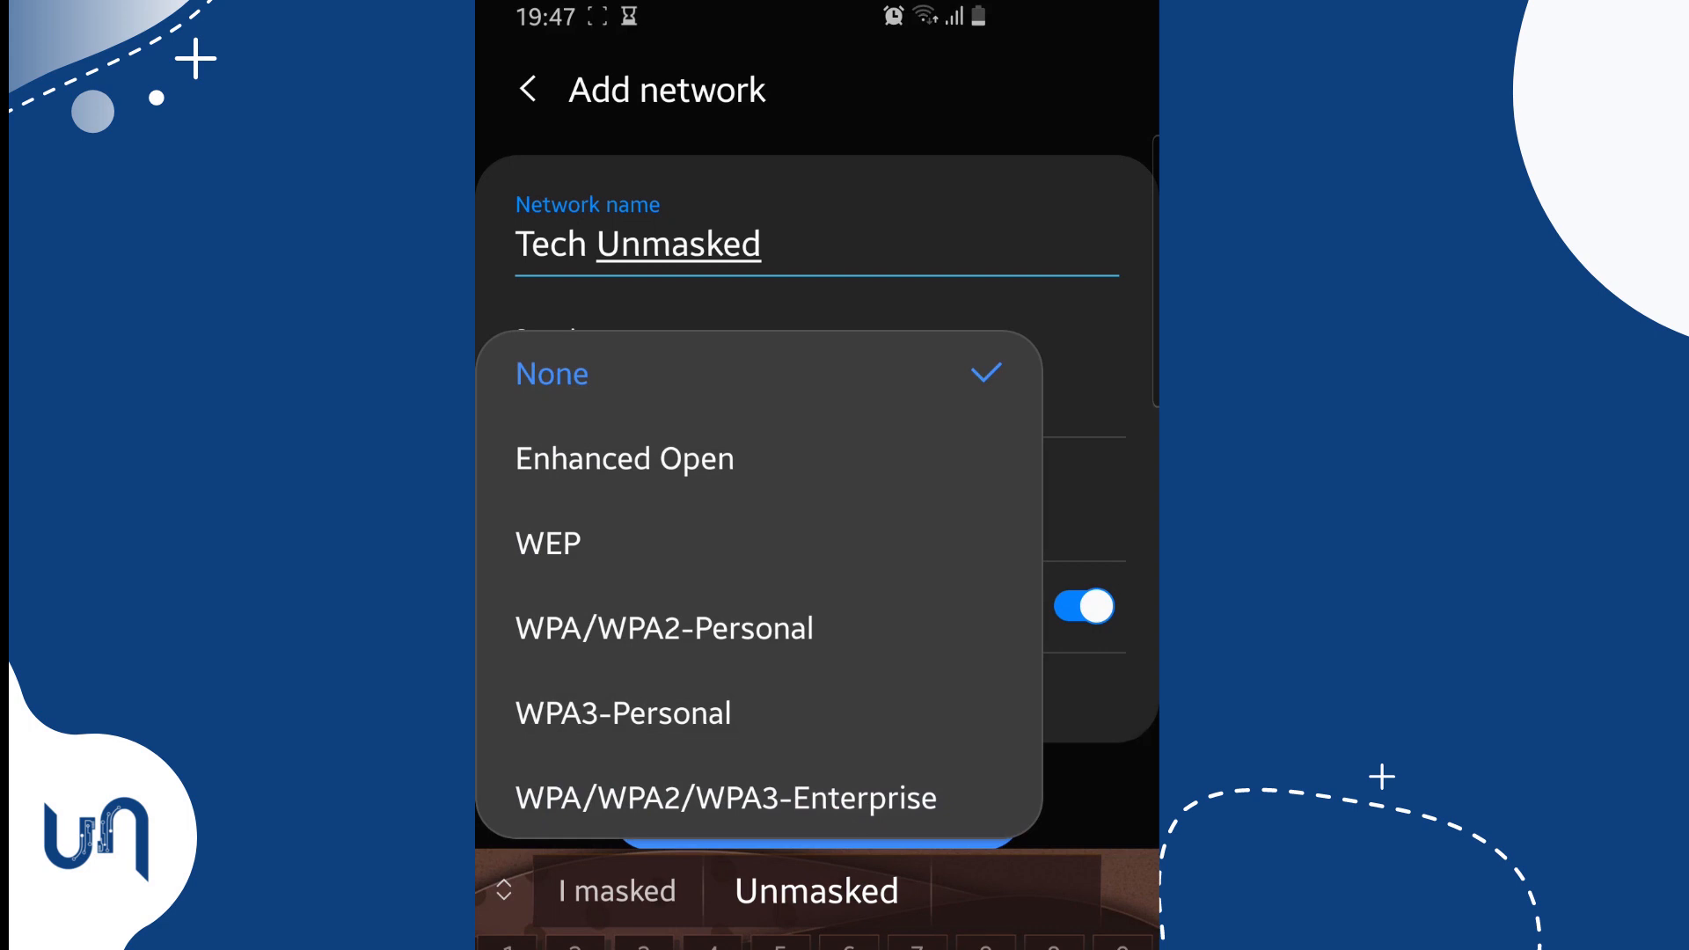
pyautogui.click(664, 628)
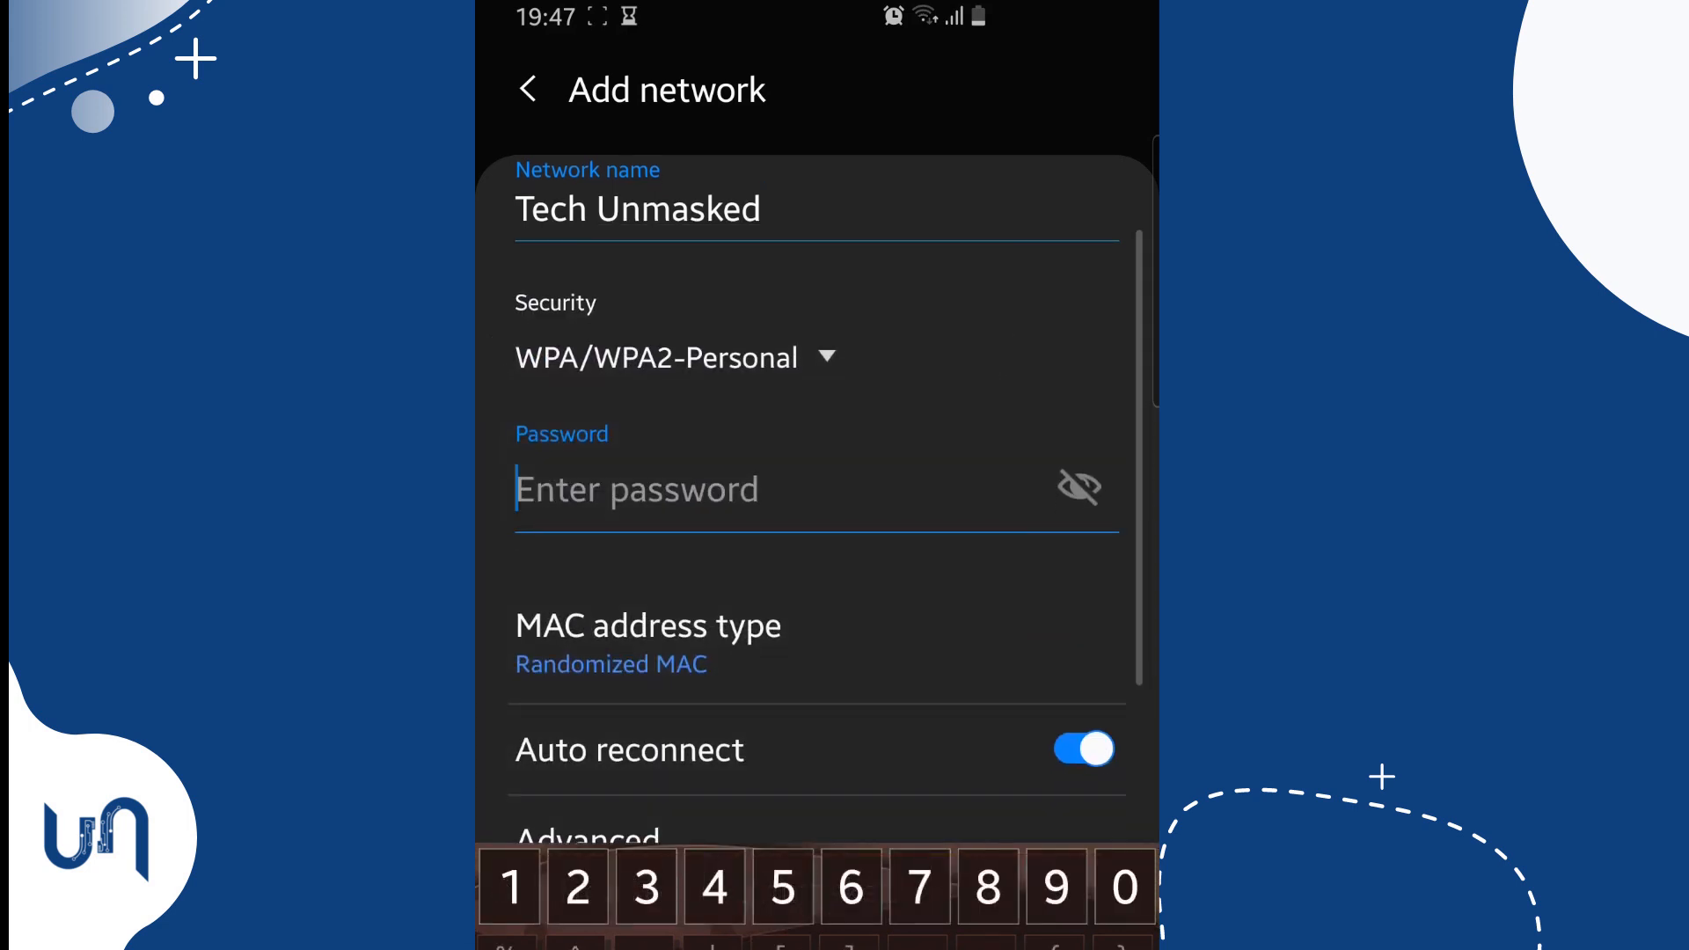
pyautogui.write('e')
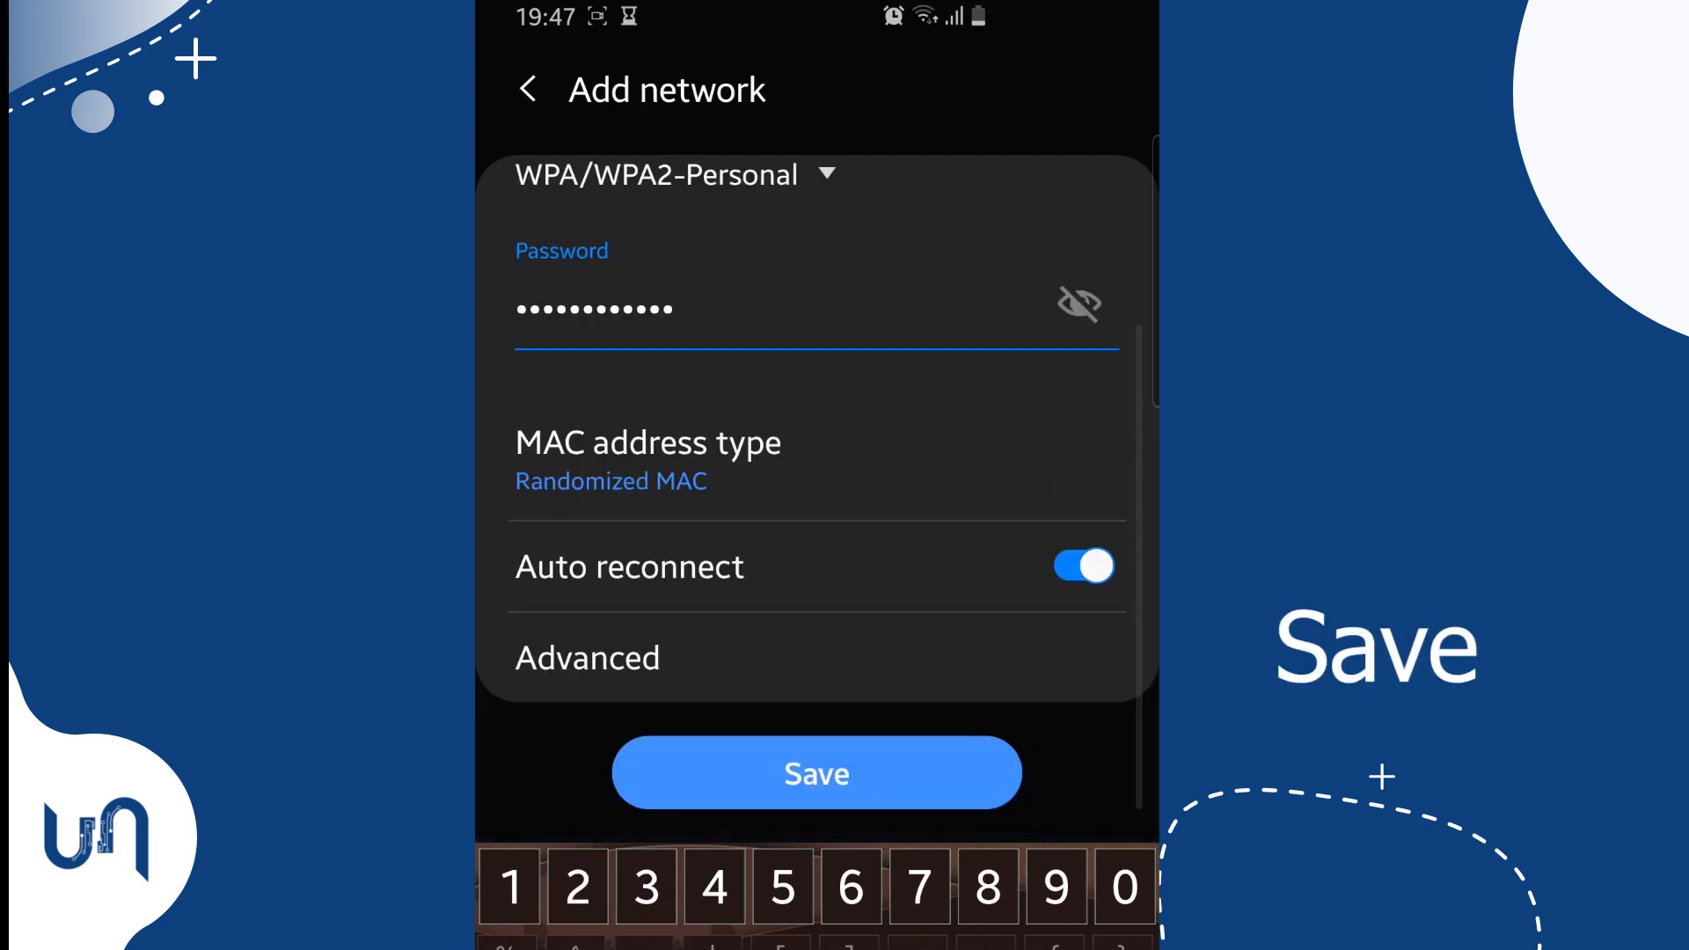
pyautogui.click(817, 774)
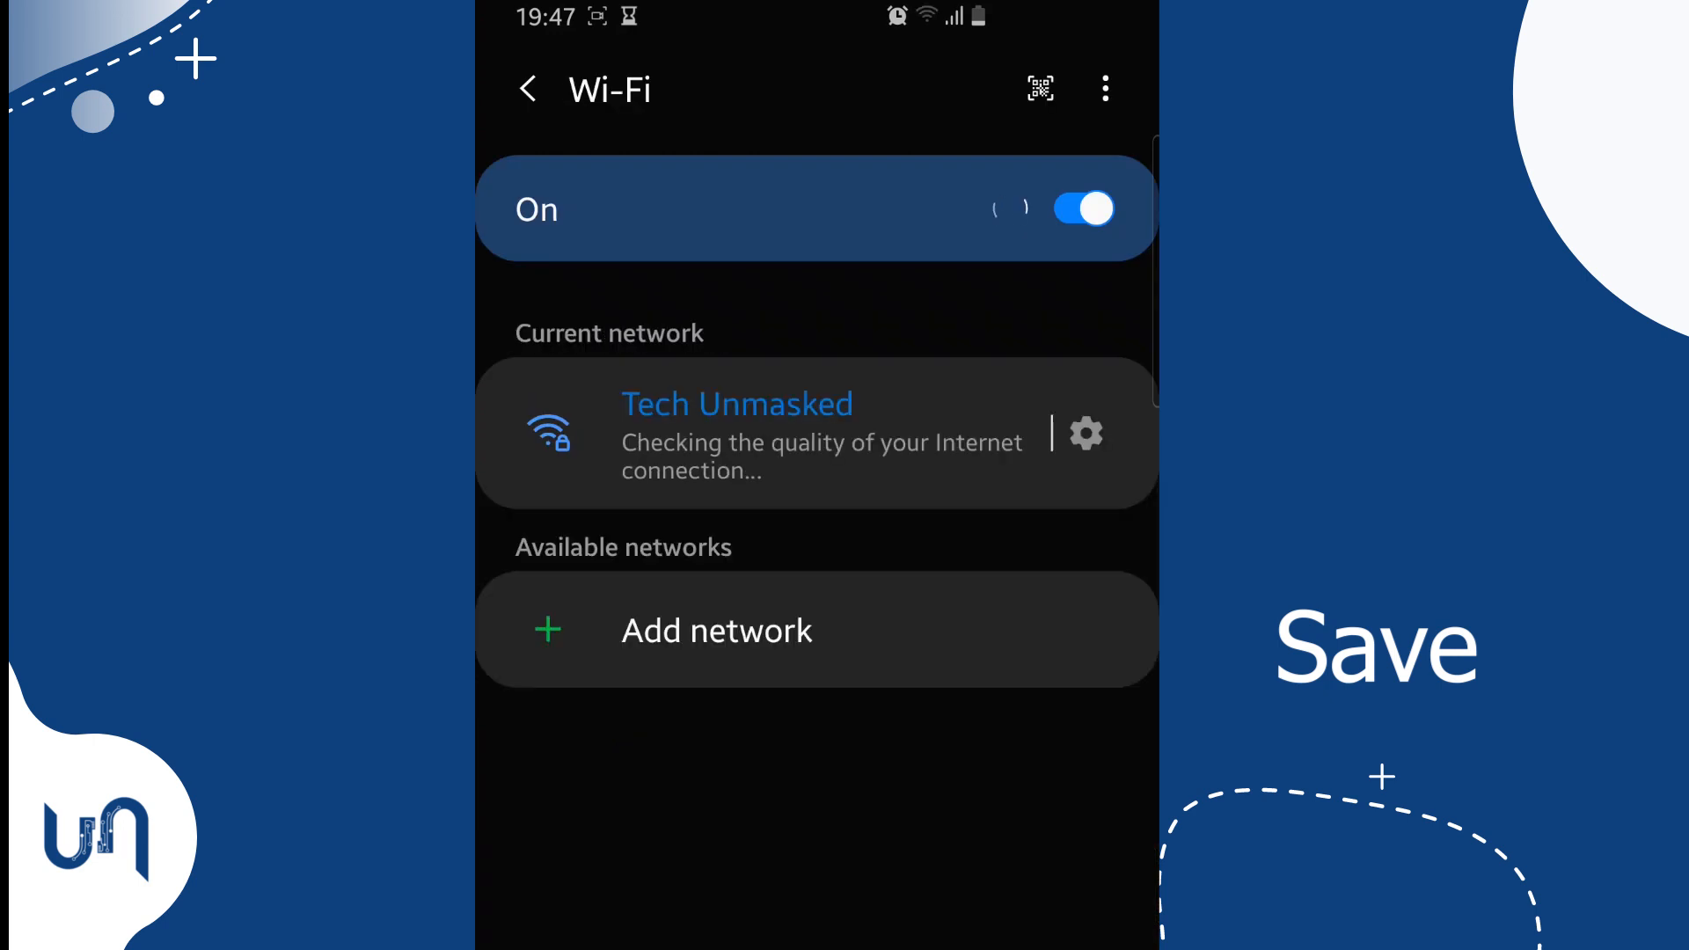